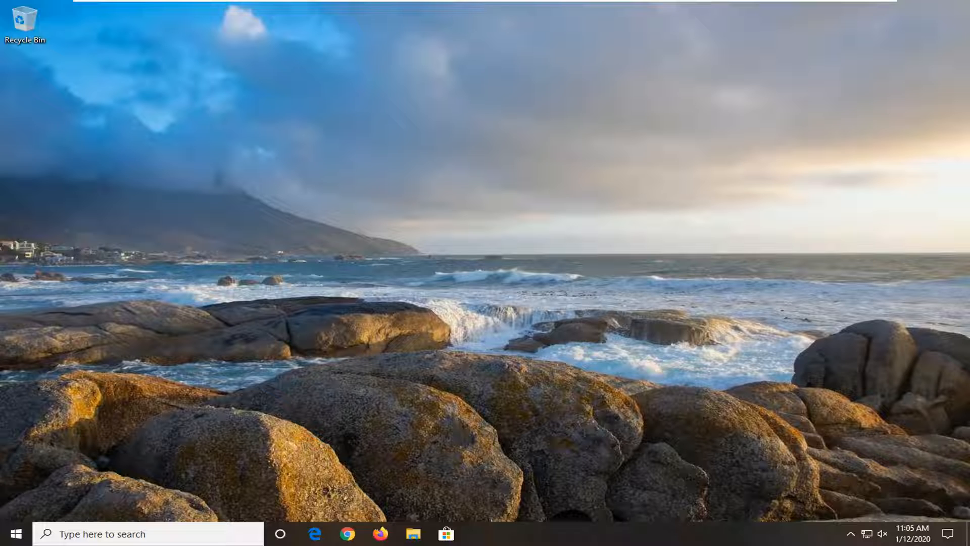
pyautogui.moveTo(18, 533)
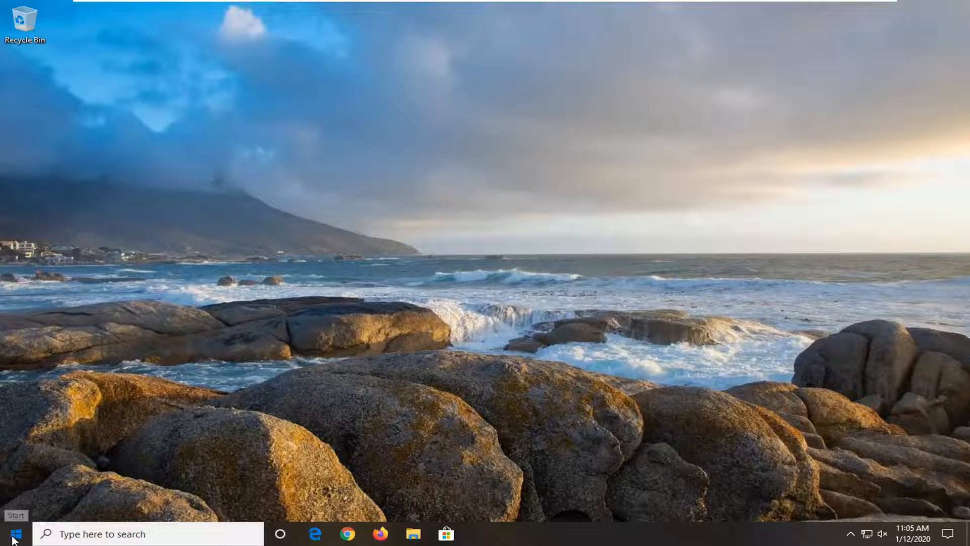
# Search the Start menu for 'contro' to find Control Panel.
pyautogui.click(13, 531)
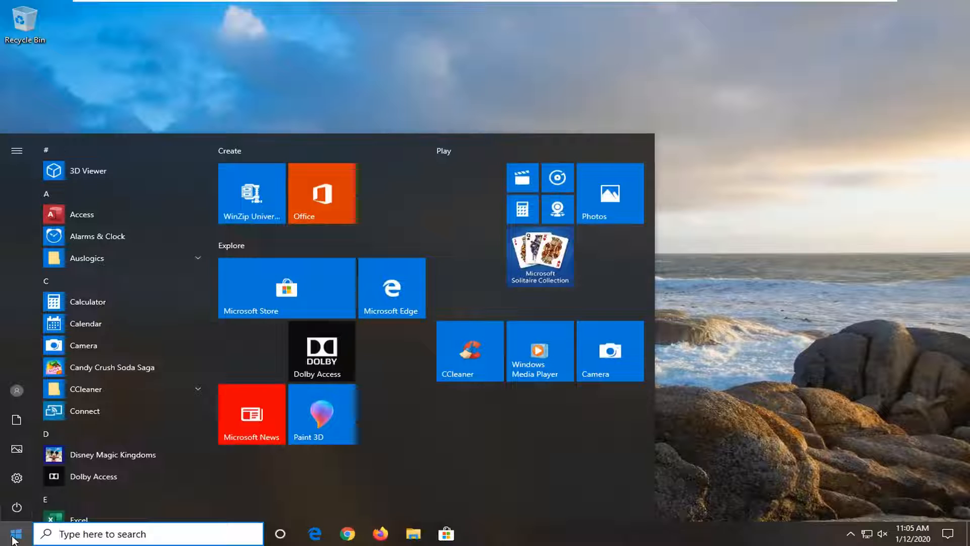
pyautogui.write('contro')
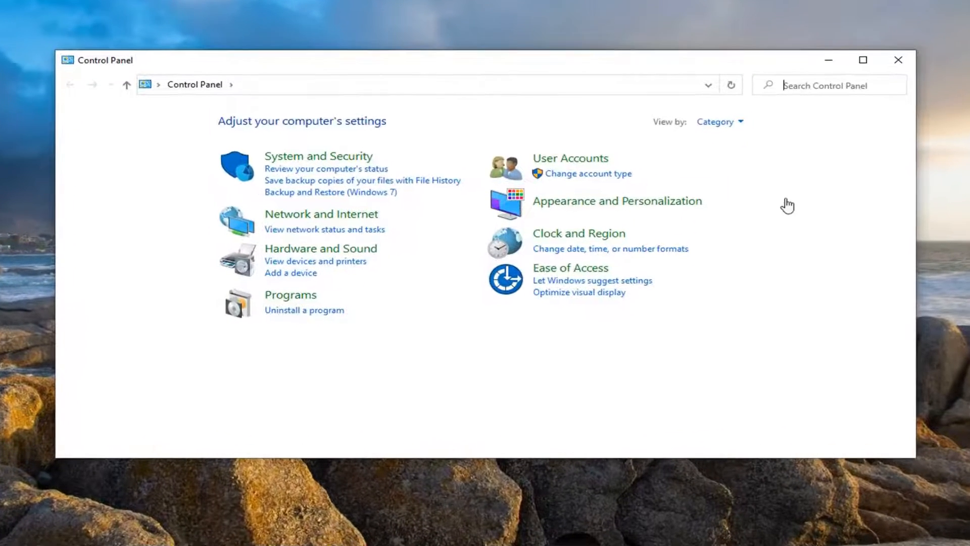
pyautogui.moveTo(160, 223)
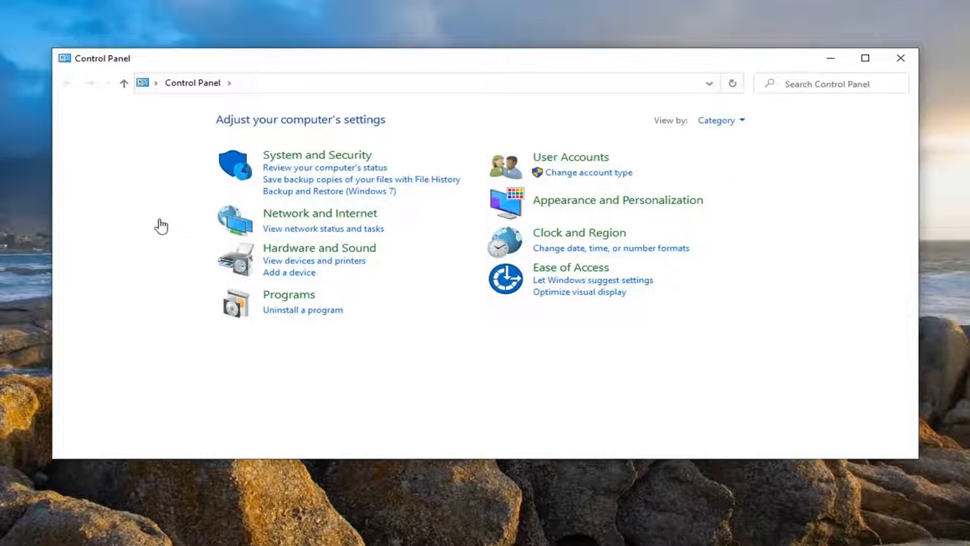
pyautogui.moveTo(320, 213)
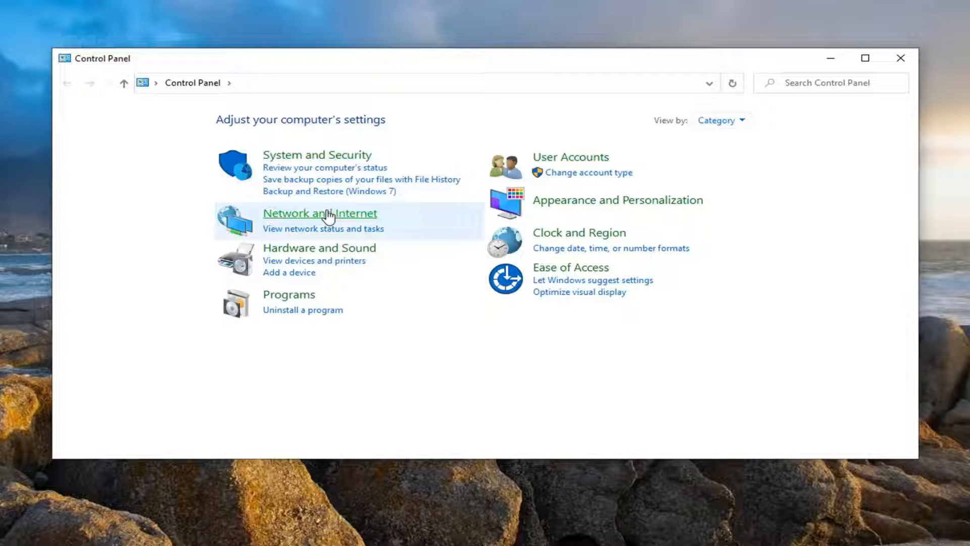
# Navigate through Network and Internet to the Network and Sharing Center.
pyautogui.click(319, 214)
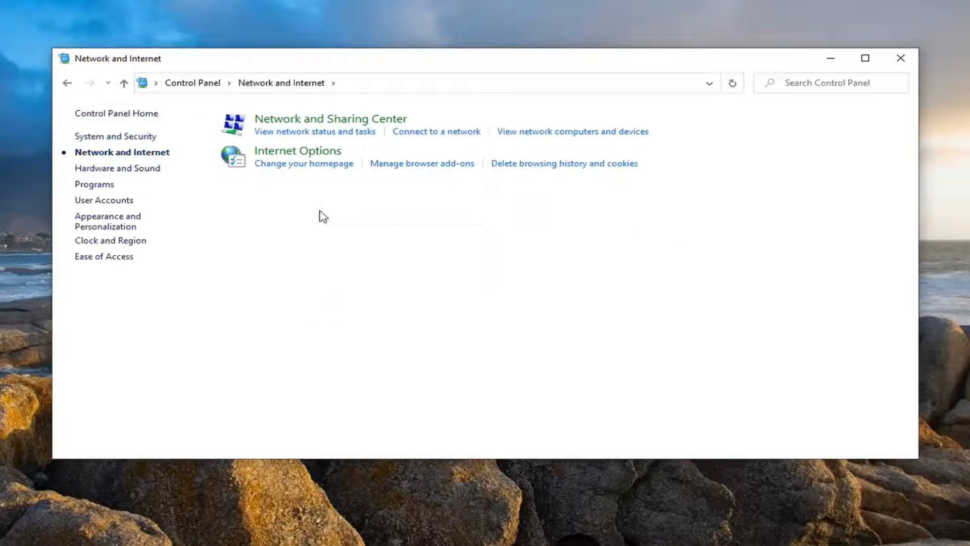
pyautogui.moveTo(368, 118)
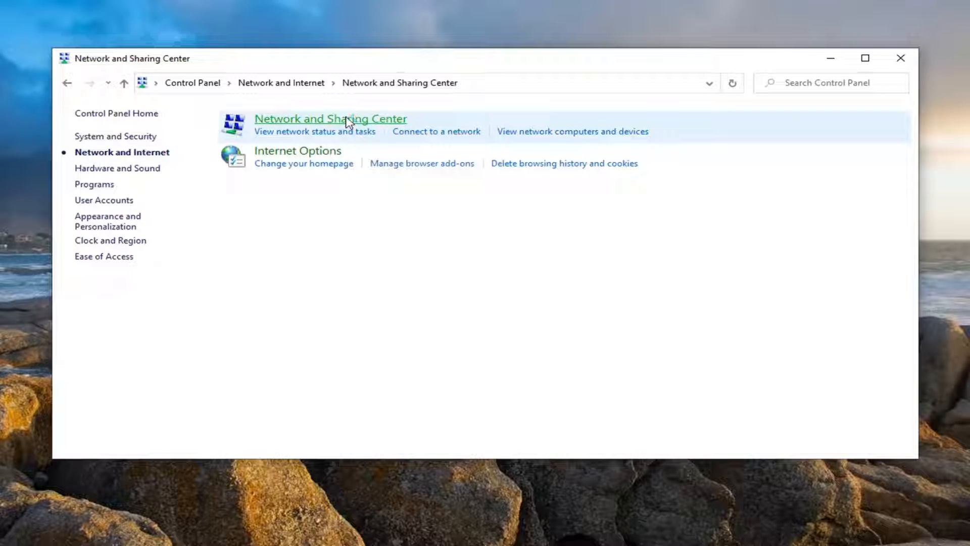
pyautogui.click(331, 118)
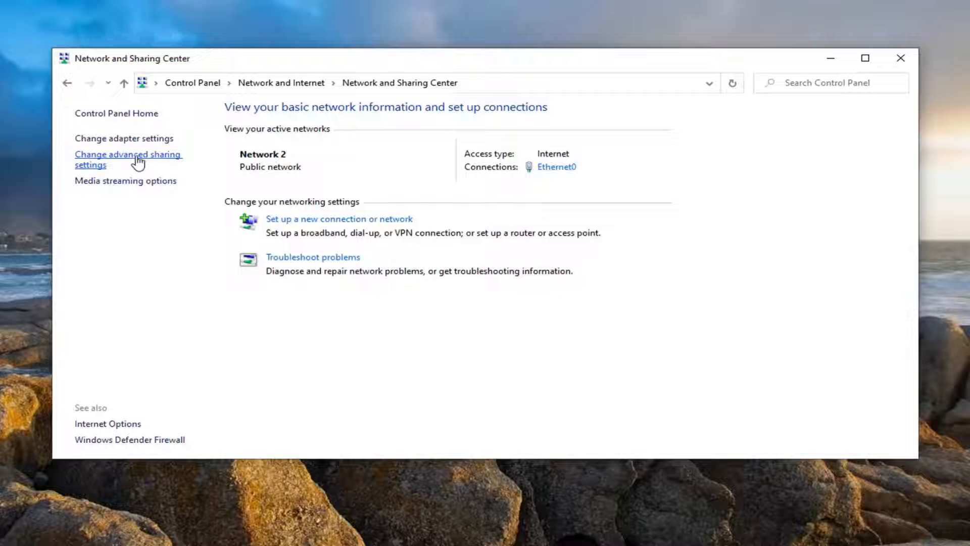
# Turn on network discovery and file and printer sharing for Private networks in advanced sharing settings.
pyautogui.click(128, 159)
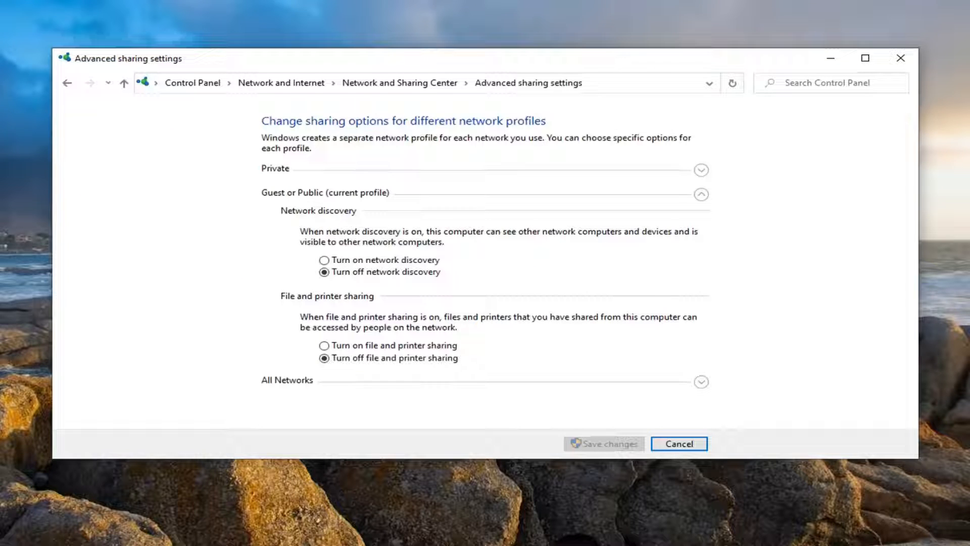
pyautogui.moveTo(487, 247)
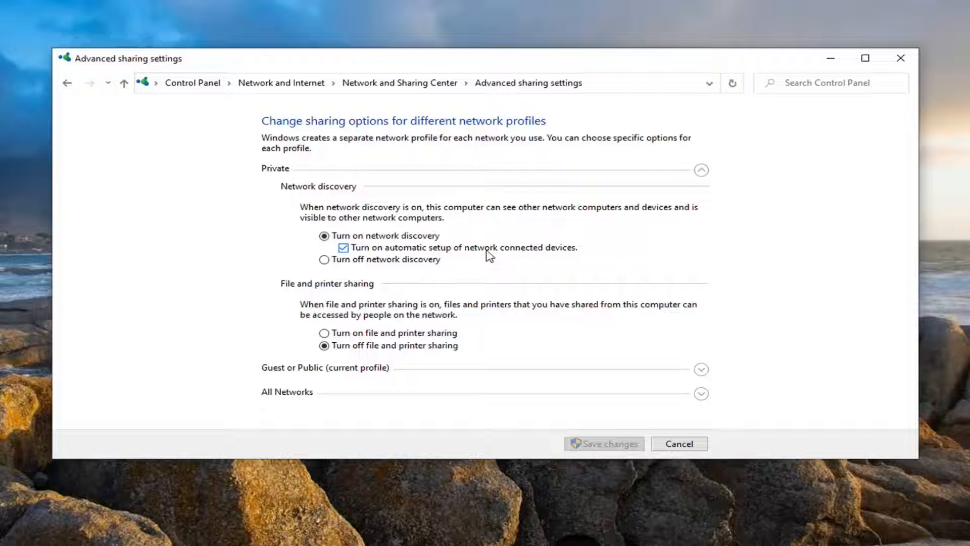
pyautogui.moveTo(476, 287)
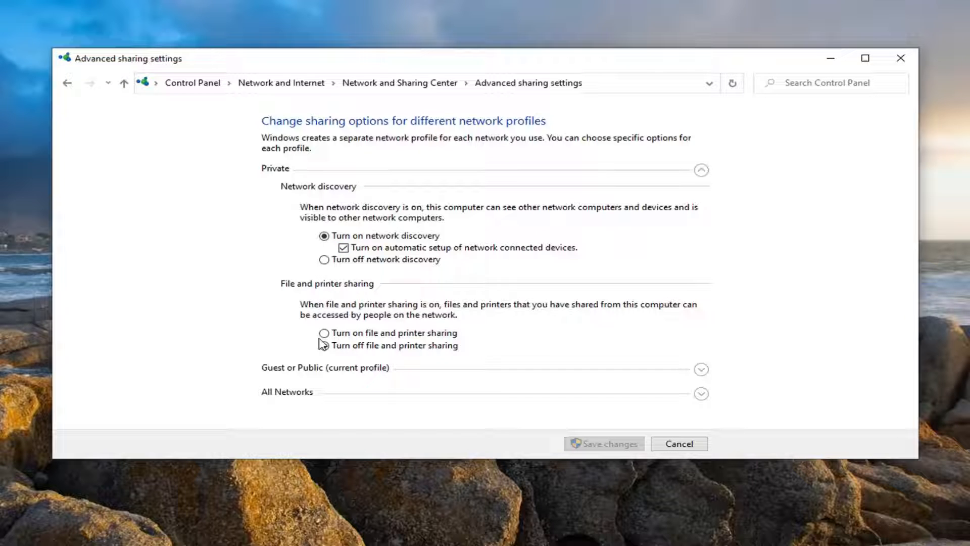
pyautogui.click(323, 333)
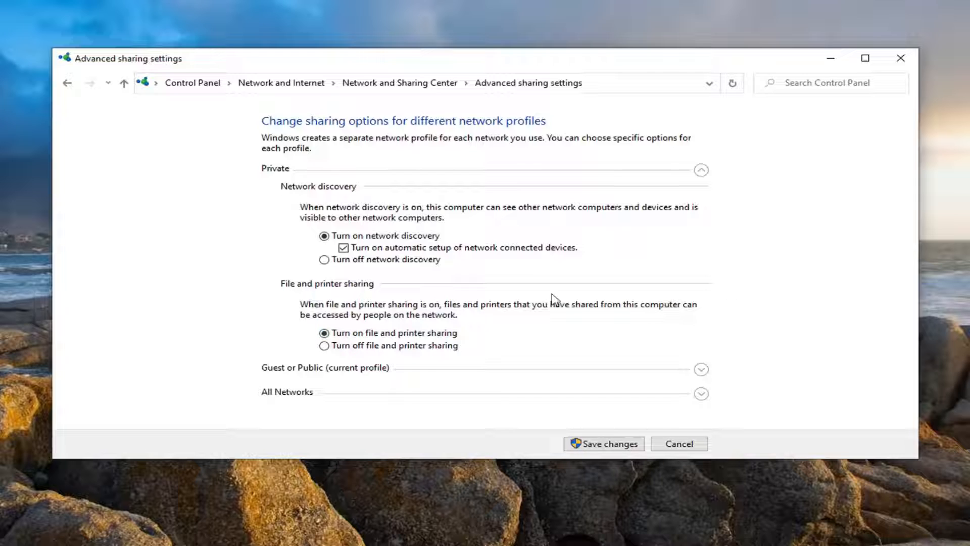
pyautogui.moveTo(331, 362)
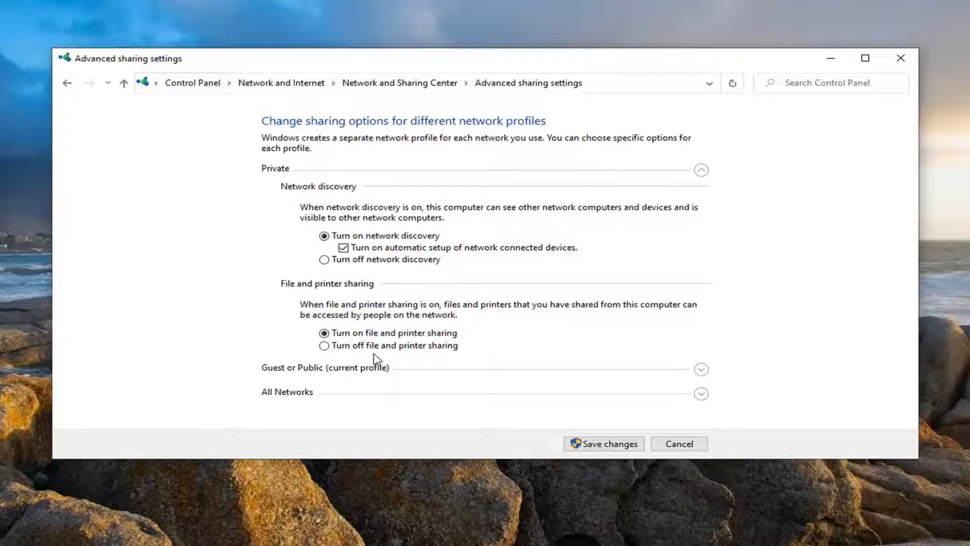
pyautogui.moveTo(725, 372)
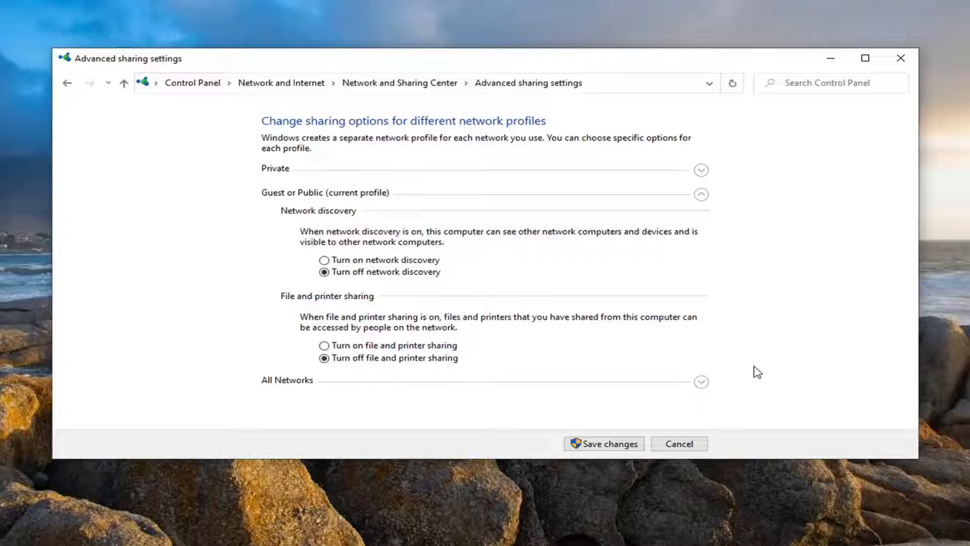
pyautogui.moveTo(306, 349)
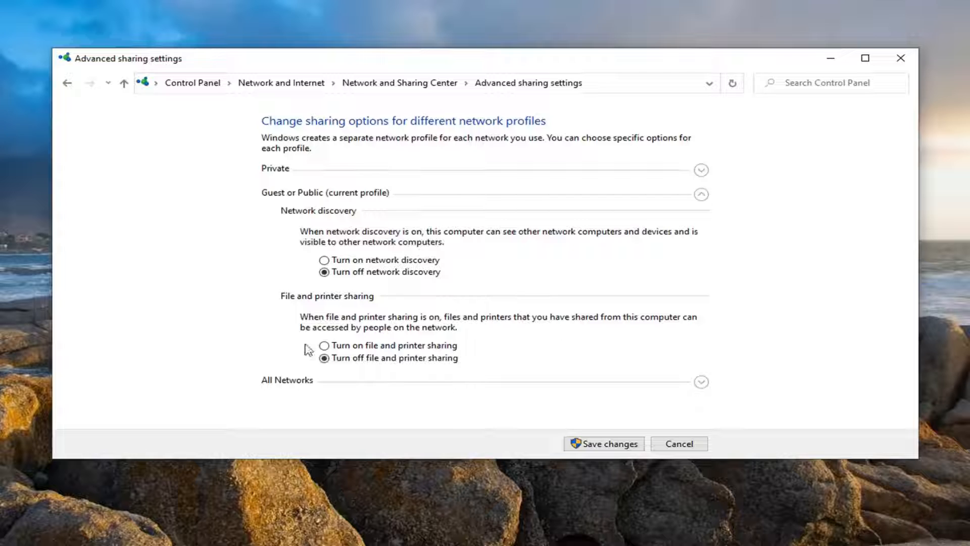
# Turn on network discovery and file and printer sharing for the Guest or Public profile.
pyautogui.click(324, 259)
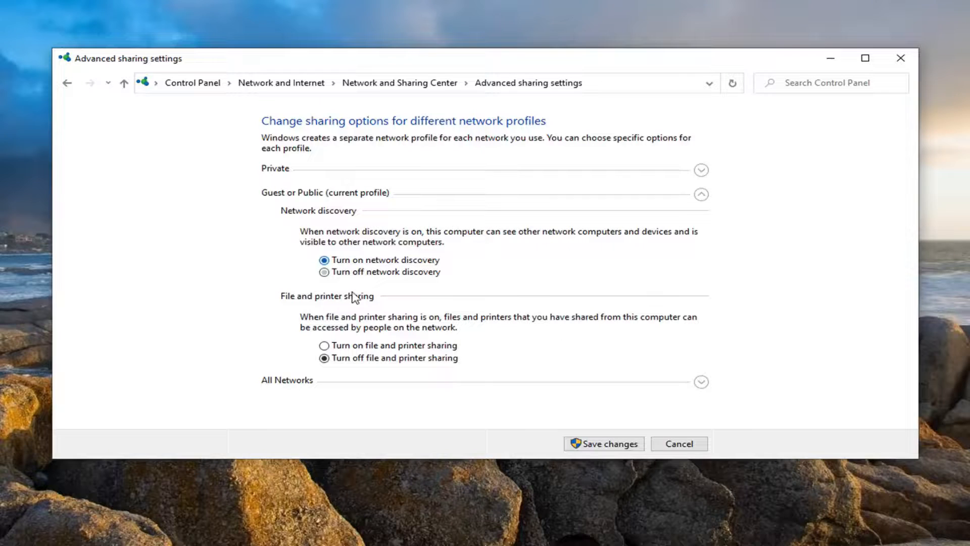
pyautogui.click(323, 345)
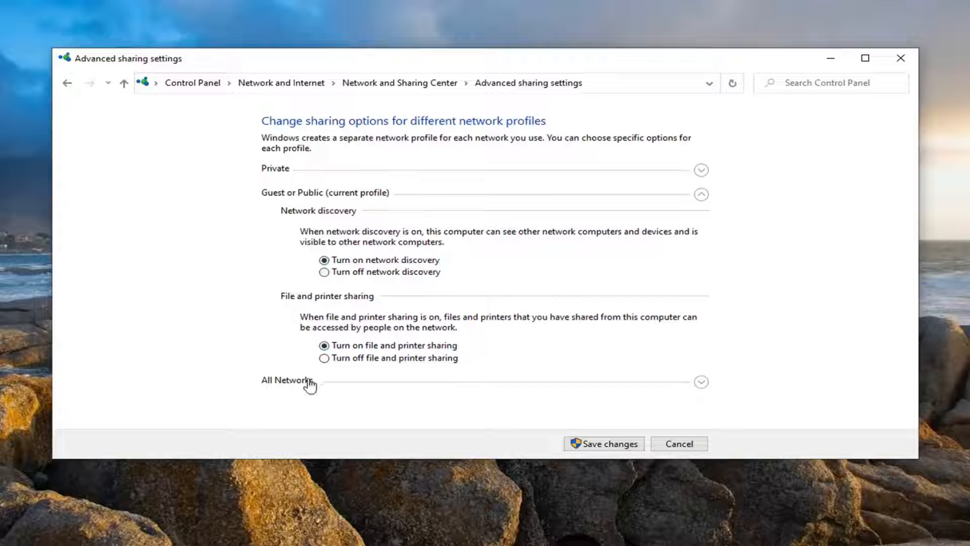
pyautogui.moveTo(700, 386)
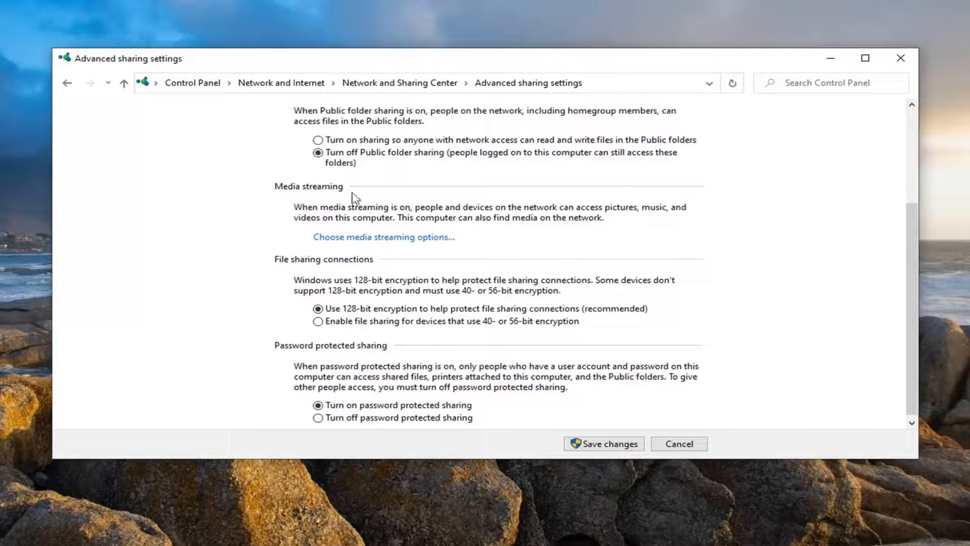
# Let anyone with network access read and write Public folders, then save the changes.
pyautogui.click(317, 139)
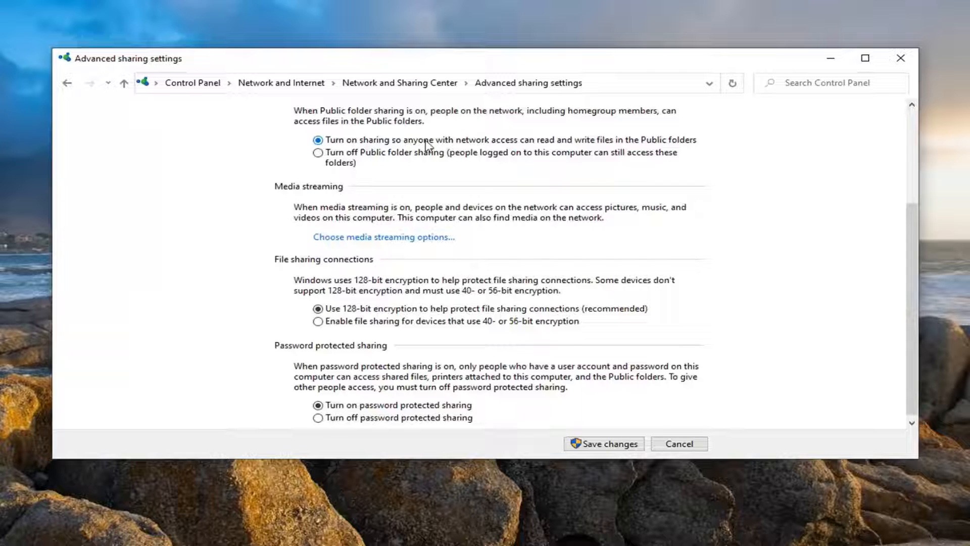
pyautogui.moveTo(527, 146)
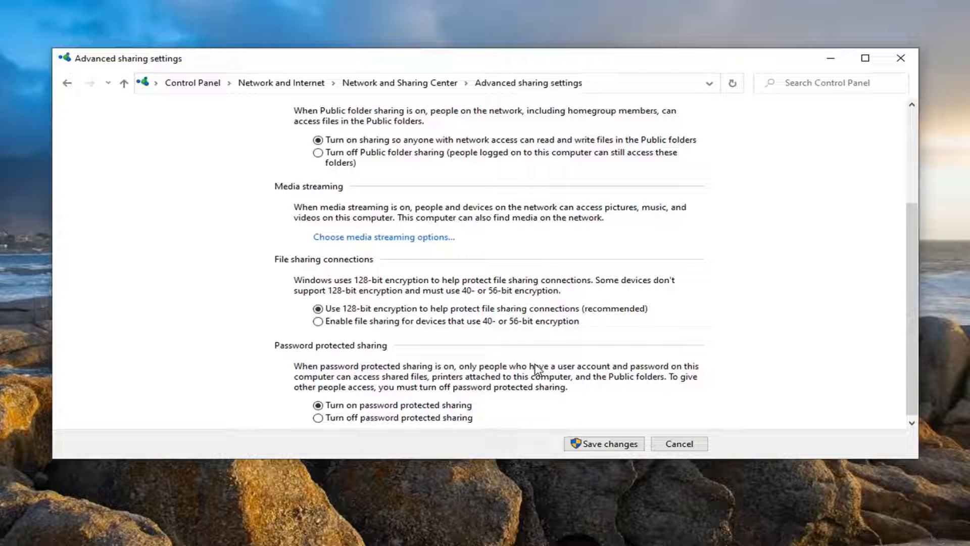
pyautogui.moveTo(507, 401)
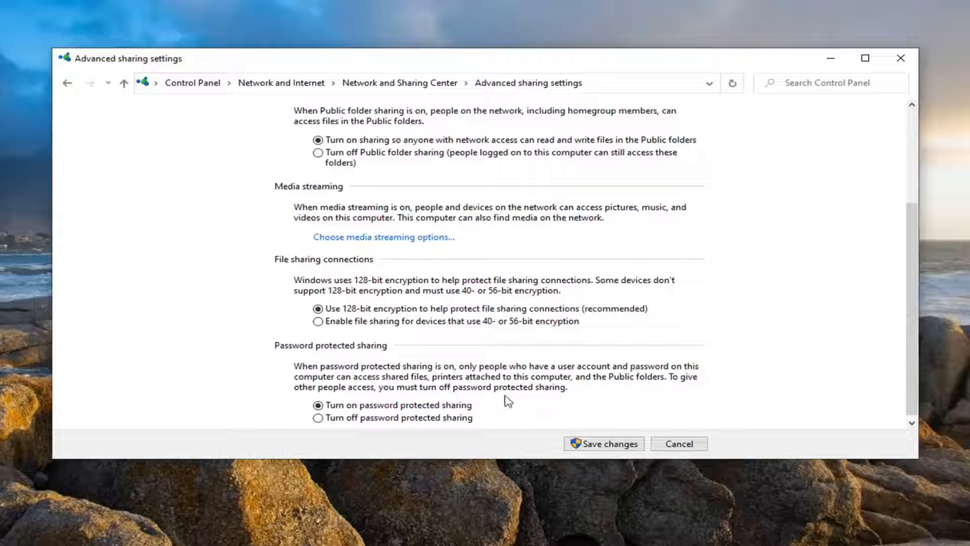
pyautogui.moveTo(387, 388)
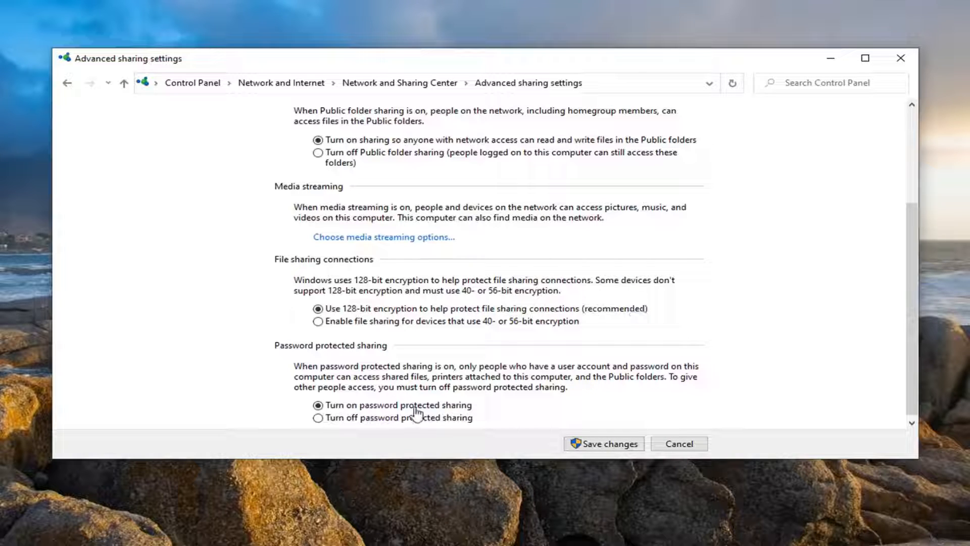
pyautogui.moveTo(381, 430)
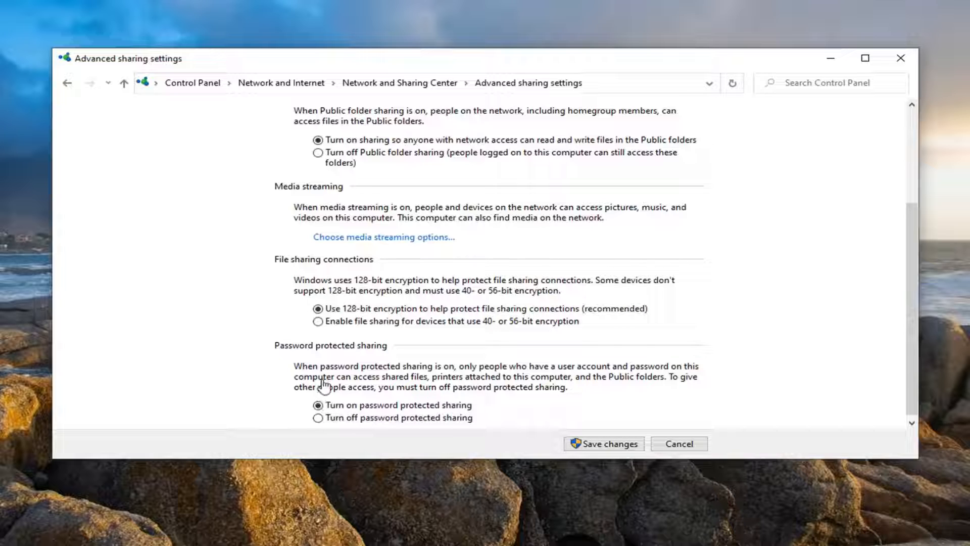
pyautogui.moveTo(399, 406)
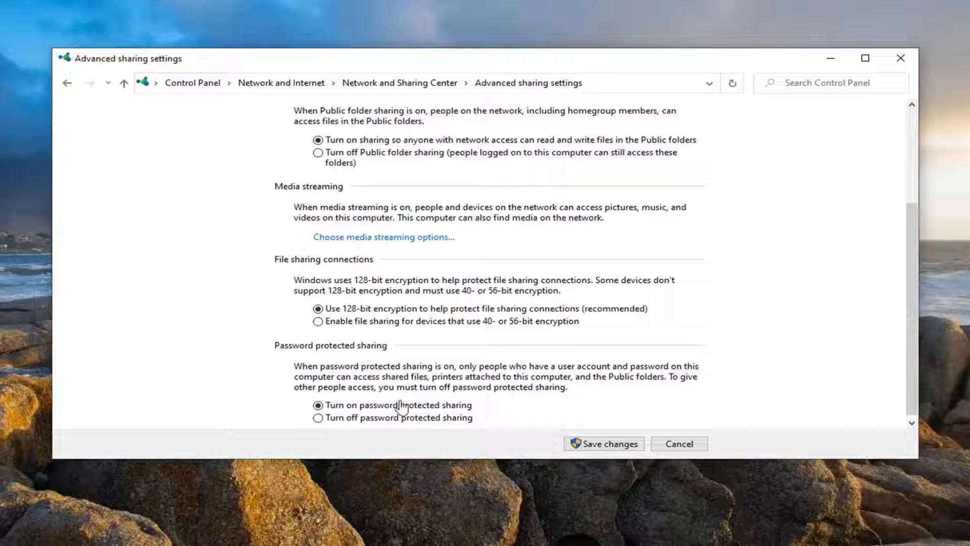
pyautogui.moveTo(731, 385)
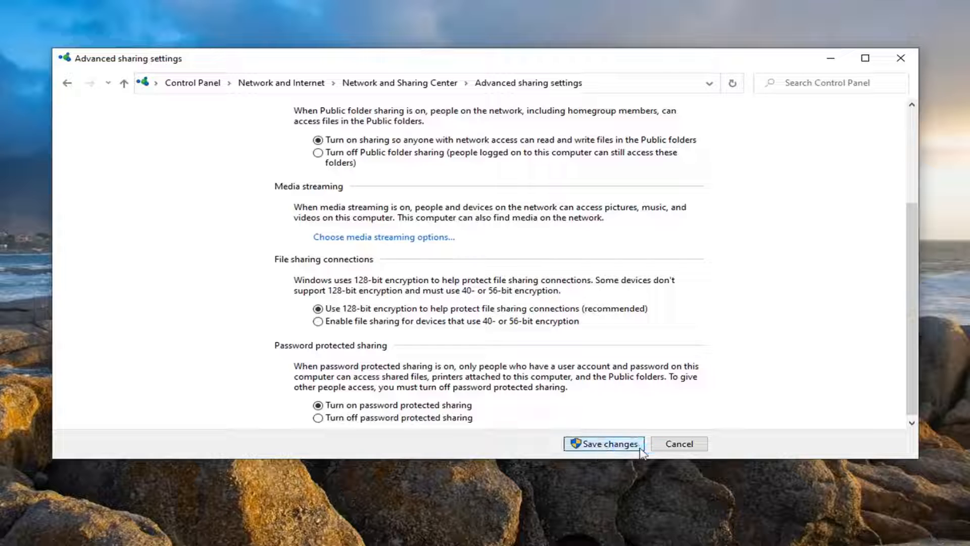
pyautogui.click(603, 444)
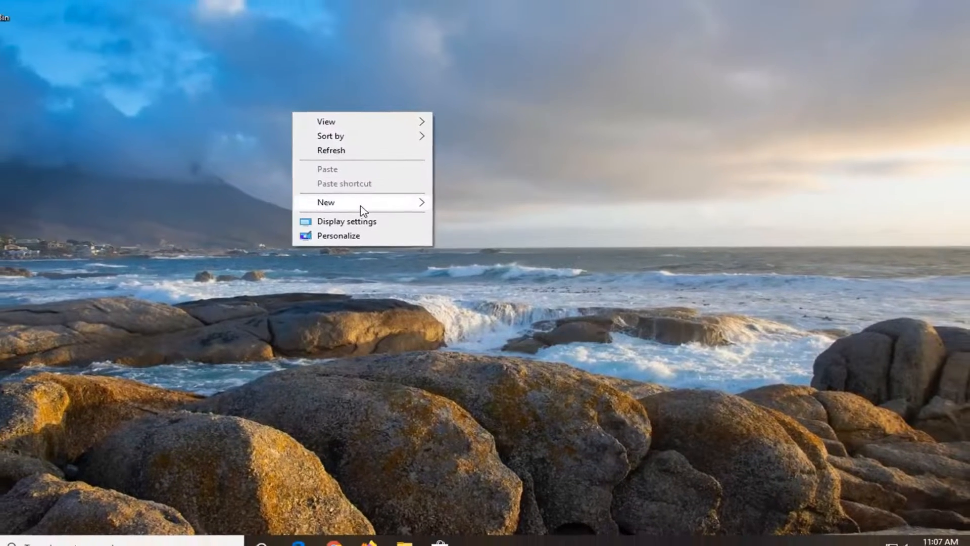
# Create a desktop folder keeping the default name 'New folder'.
pyautogui.click(327, 203)
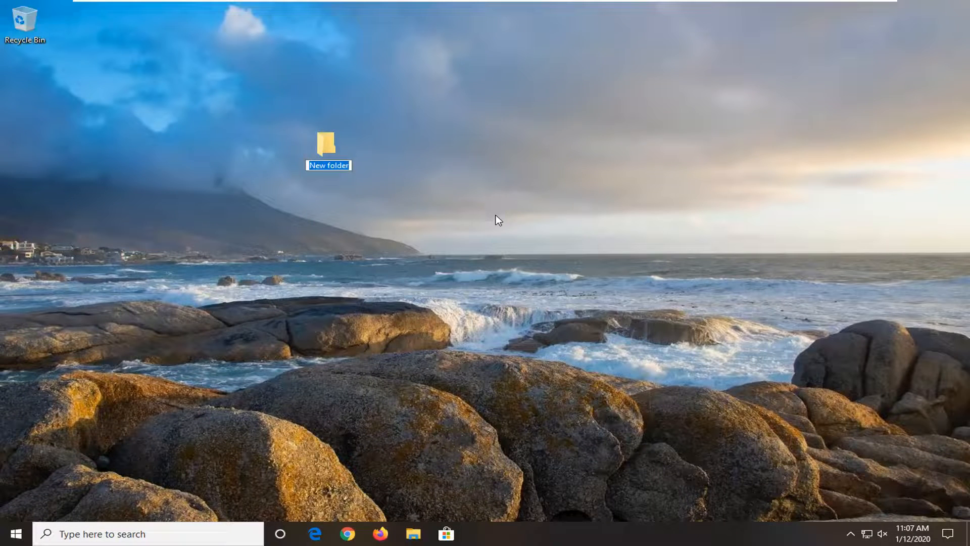
pyautogui.click(311, 147)
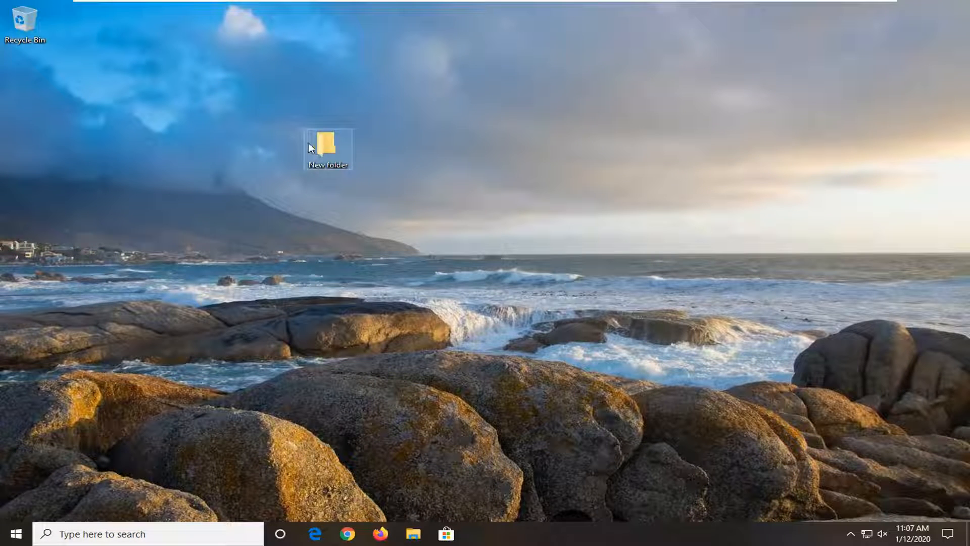
pyautogui.click(423, 66)
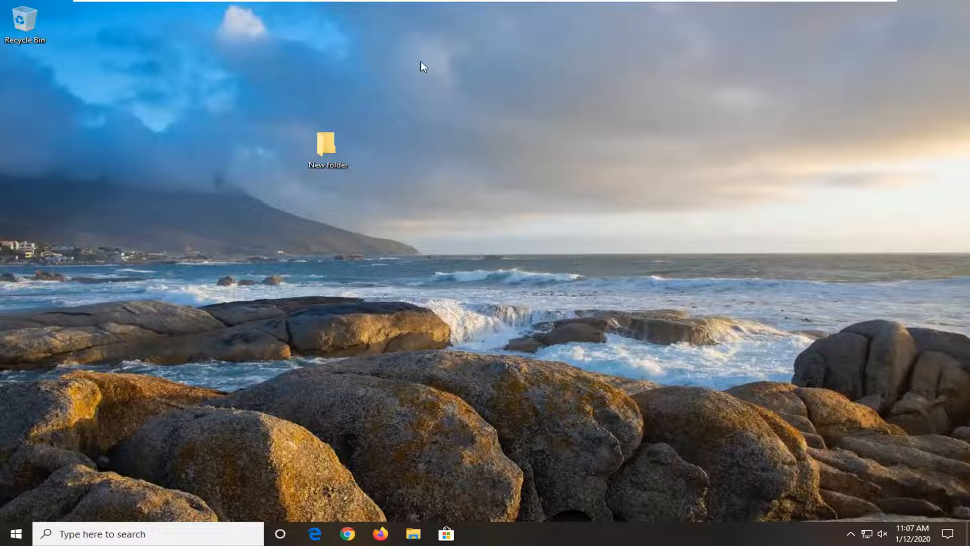
# Show the Security tab of New folder's Properties.
pyautogui.rightClick(326, 144)
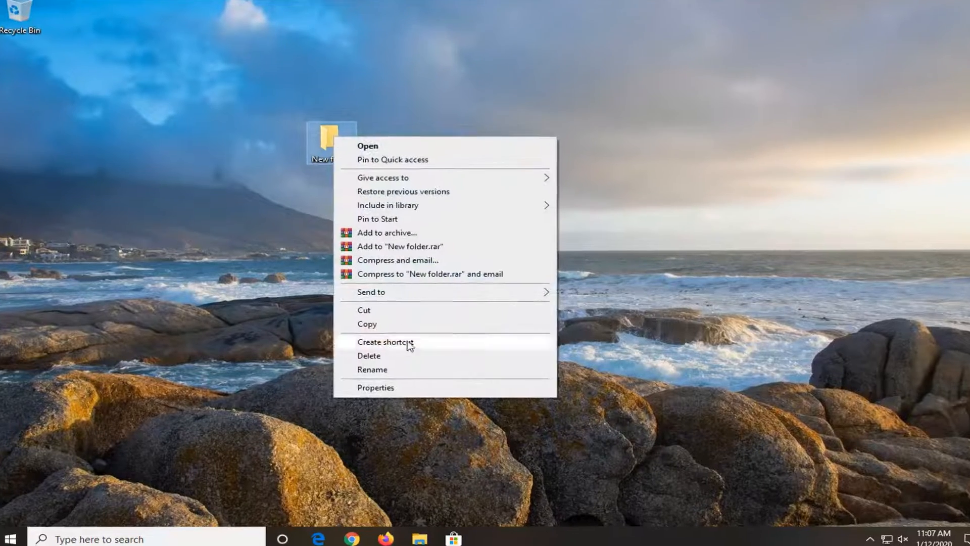
pyautogui.click(376, 387)
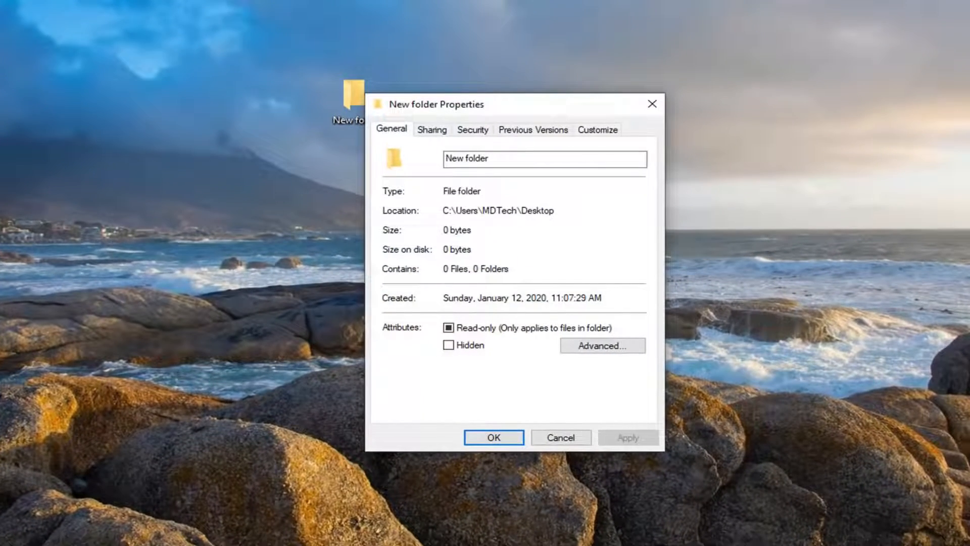
pyautogui.moveTo(525, 167)
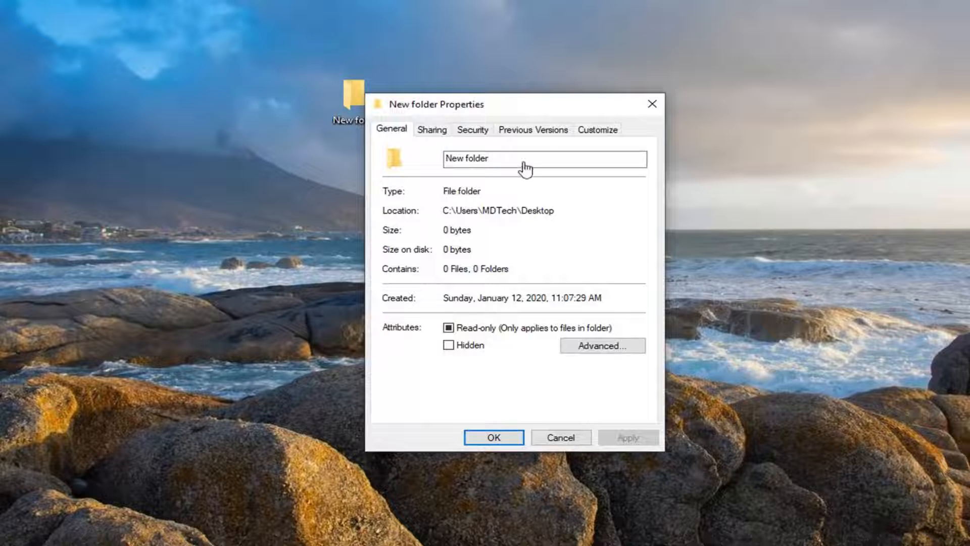
pyautogui.click(473, 129)
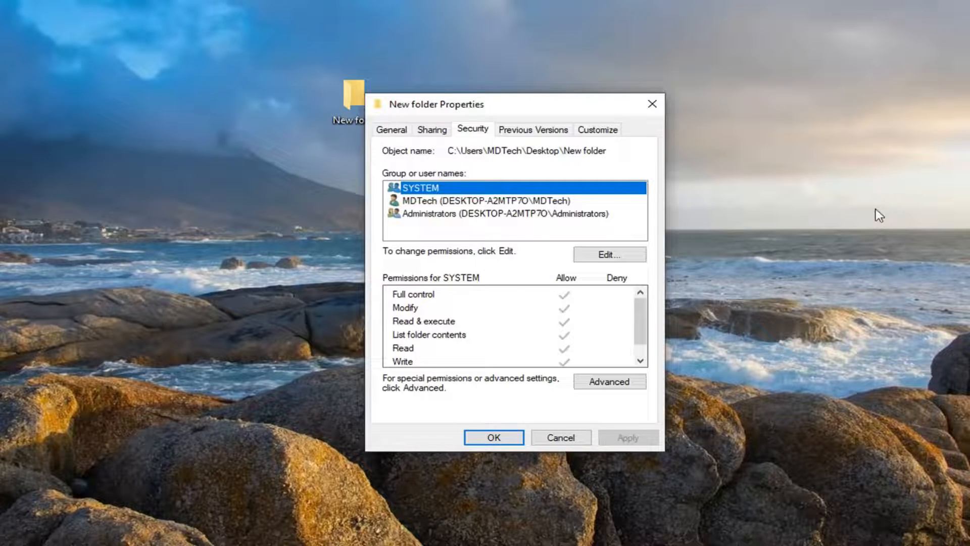
# Add the group 'Everyone' to New folder's permissions list.
pyautogui.click(609, 254)
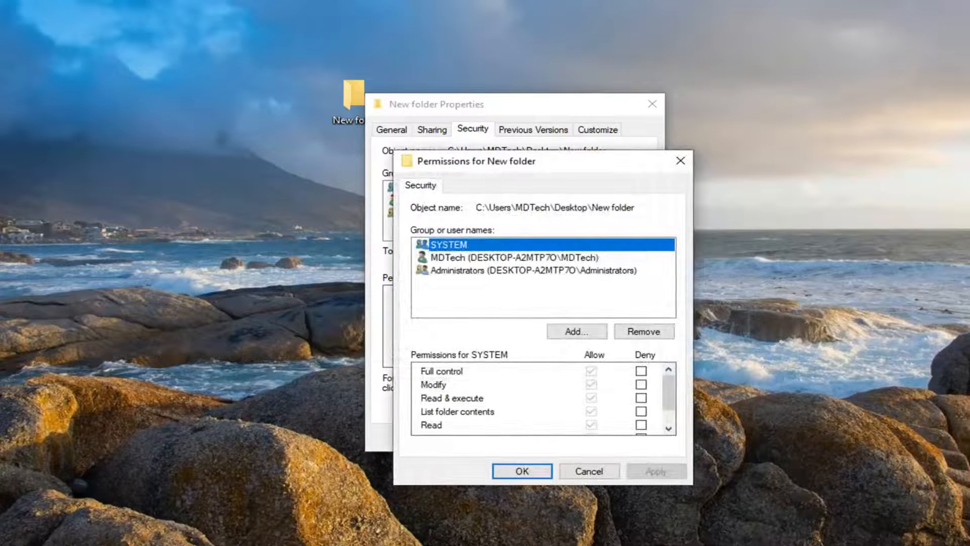
pyautogui.moveTo(581, 163)
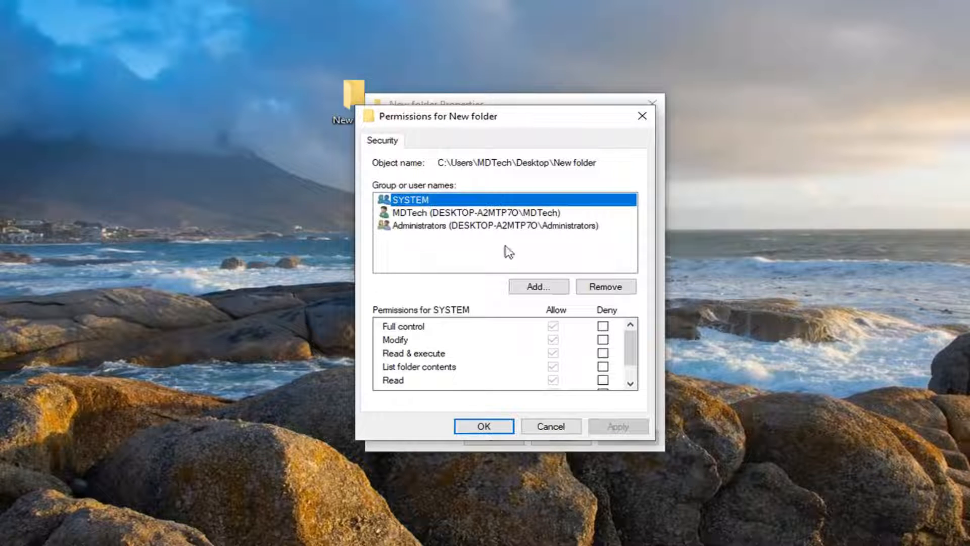
pyautogui.click(538, 286)
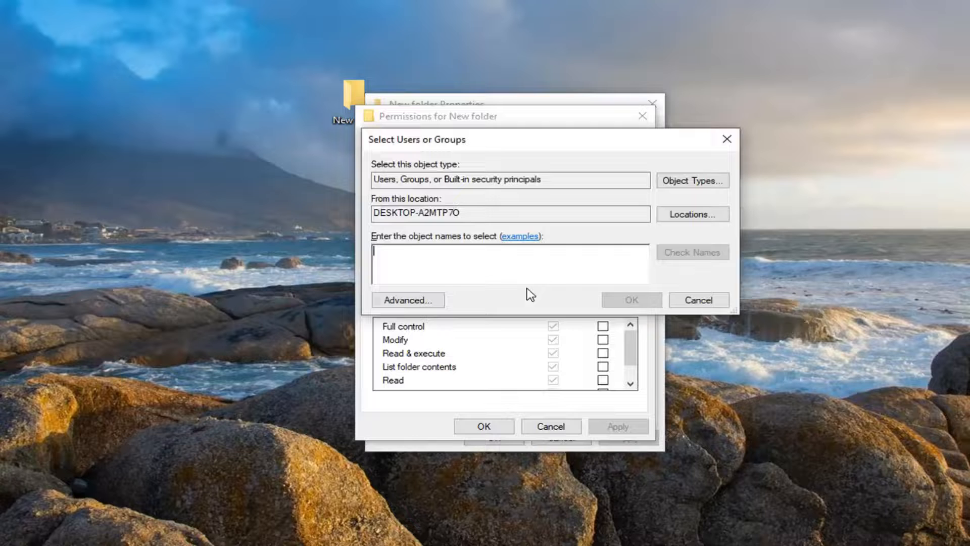
pyautogui.write('everyone')
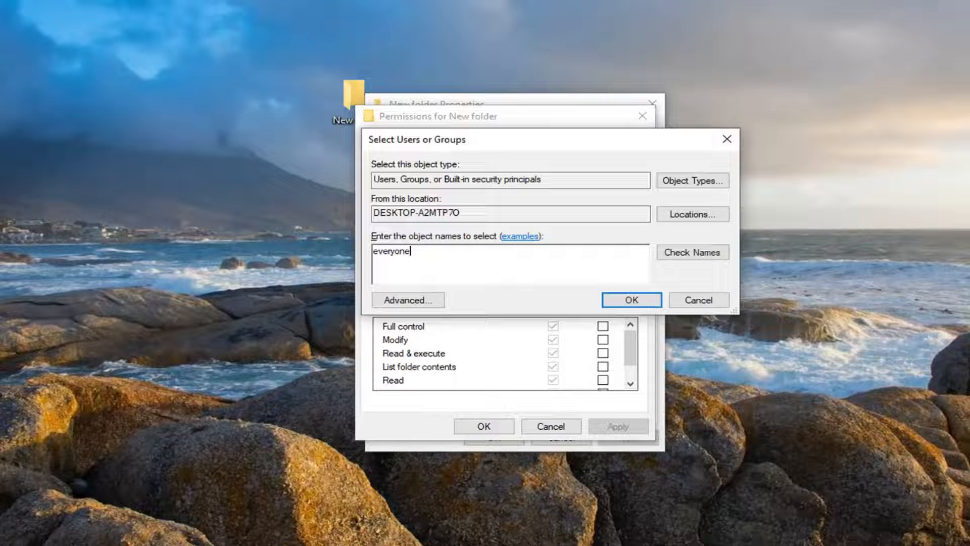
pyautogui.click(631, 300)
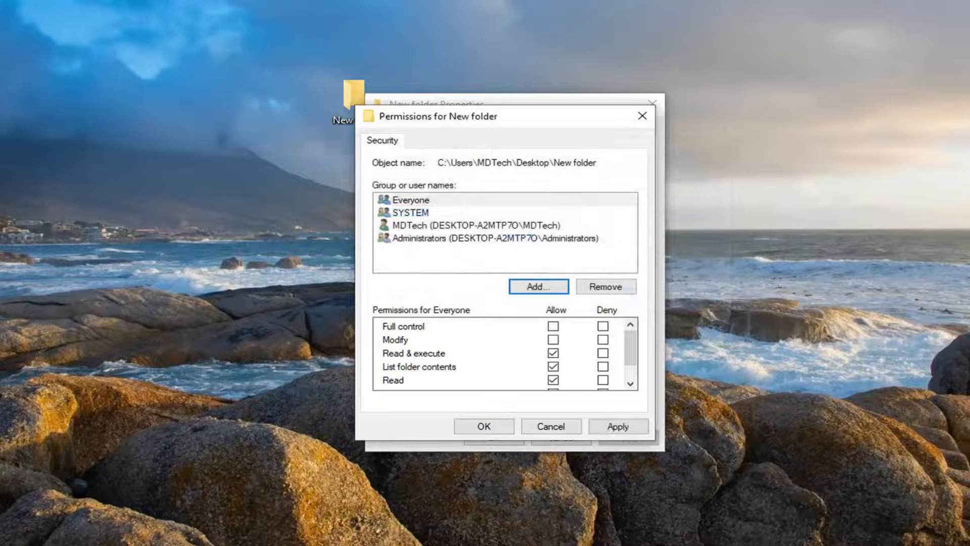
# Allow Everyone Full control of New folder and apply the permission.
pyautogui.click(411, 200)
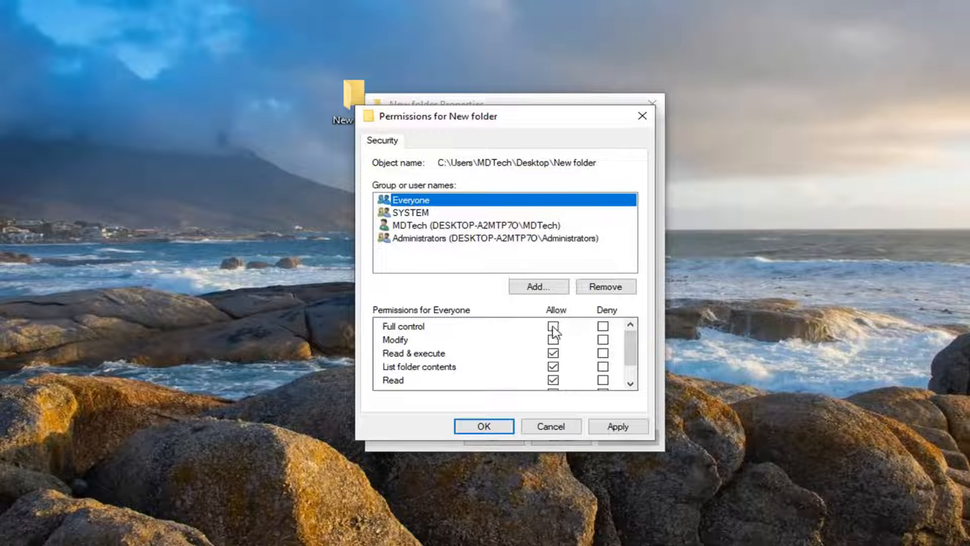
pyautogui.click(553, 326)
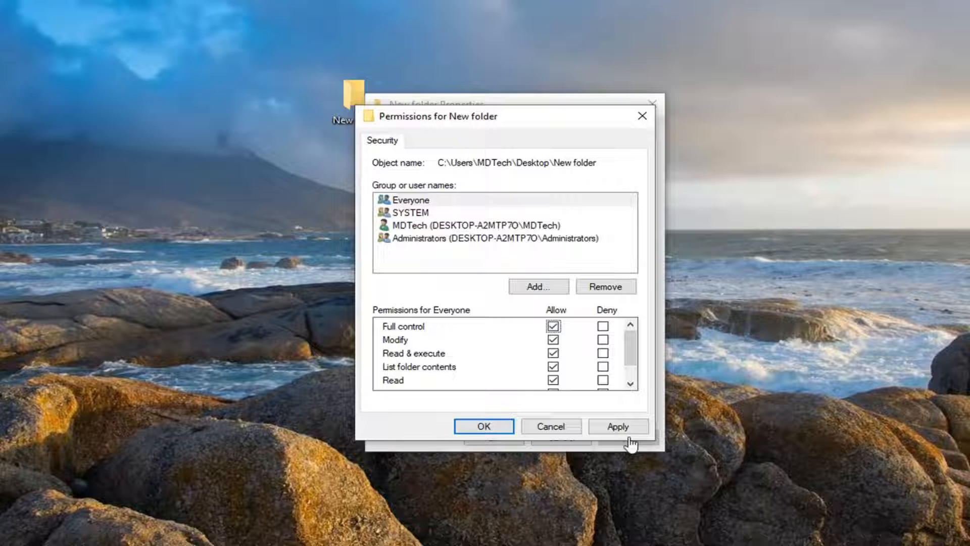
pyautogui.click(618, 426)
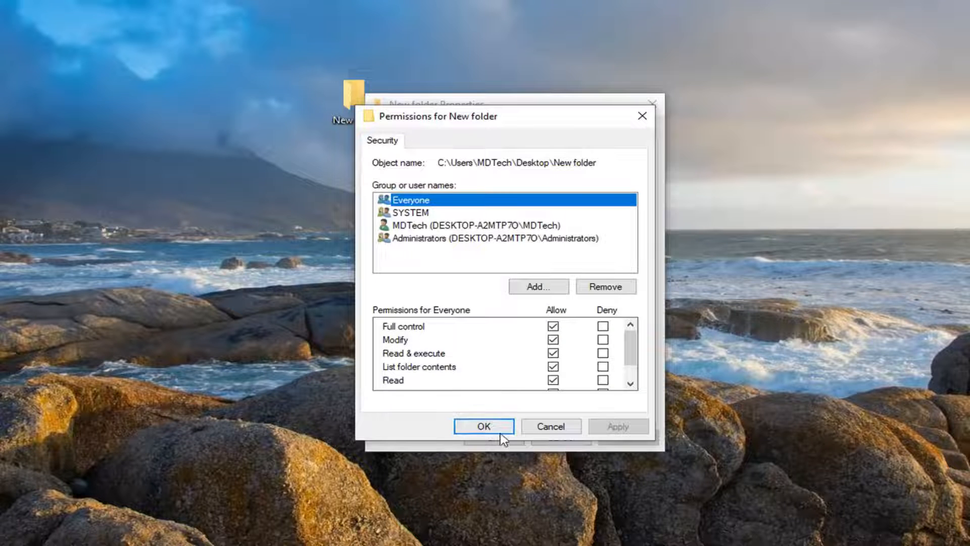
pyautogui.click(484, 426)
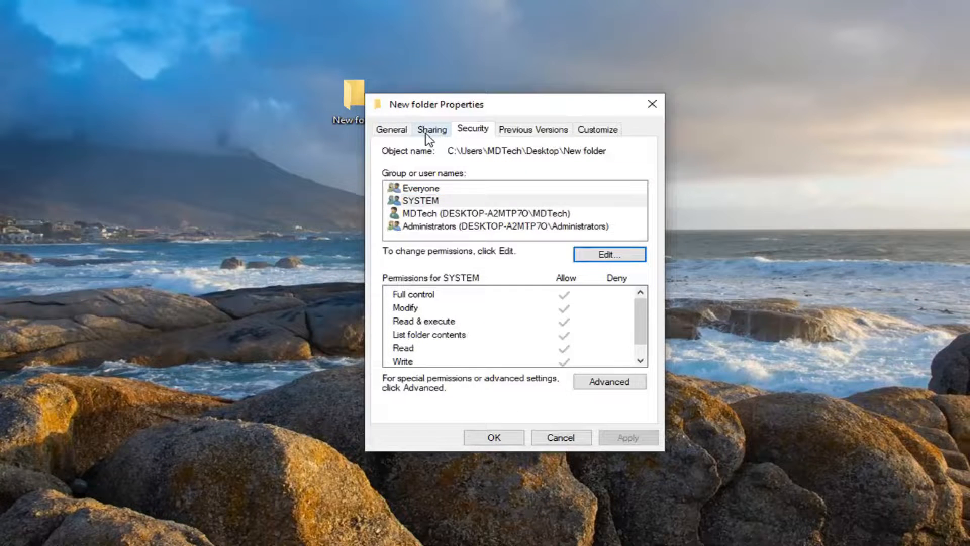
# Share New folder with Everyone at Read/Write level from the Sharing tab.
pyautogui.click(432, 129)
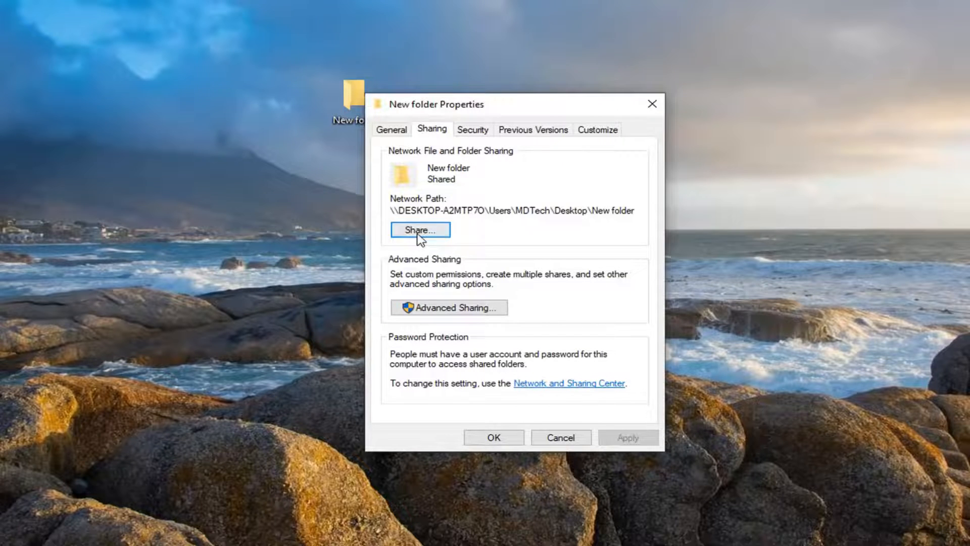
pyautogui.click(419, 229)
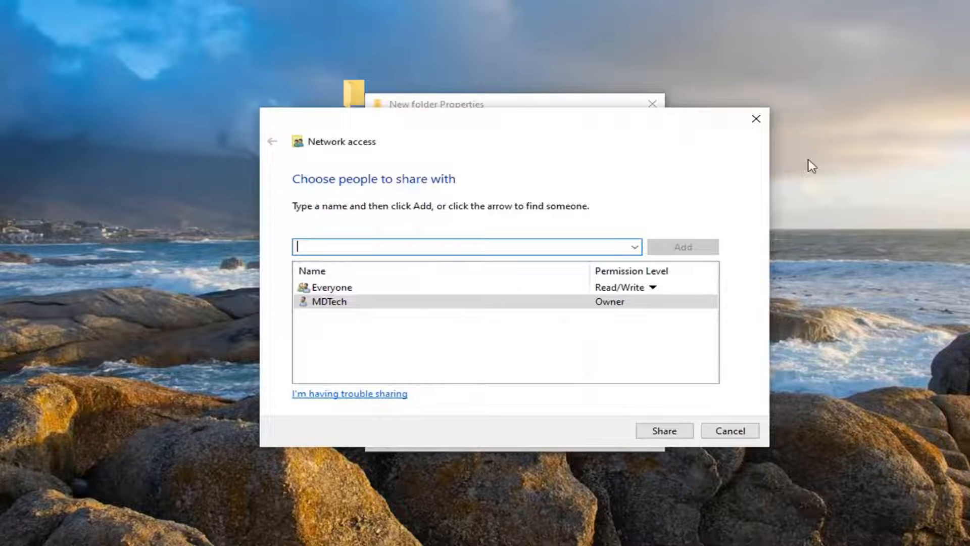
pyautogui.click(632, 247)
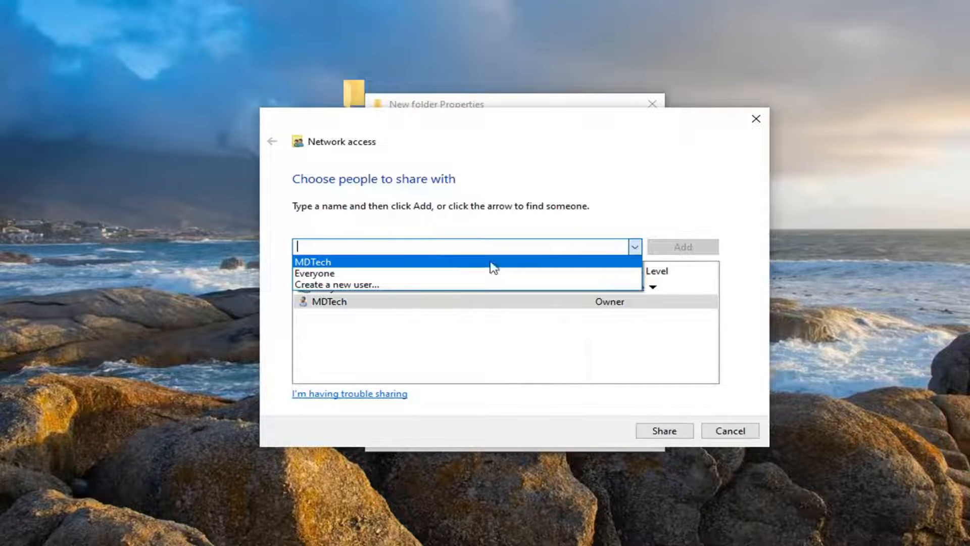
pyautogui.click(314, 274)
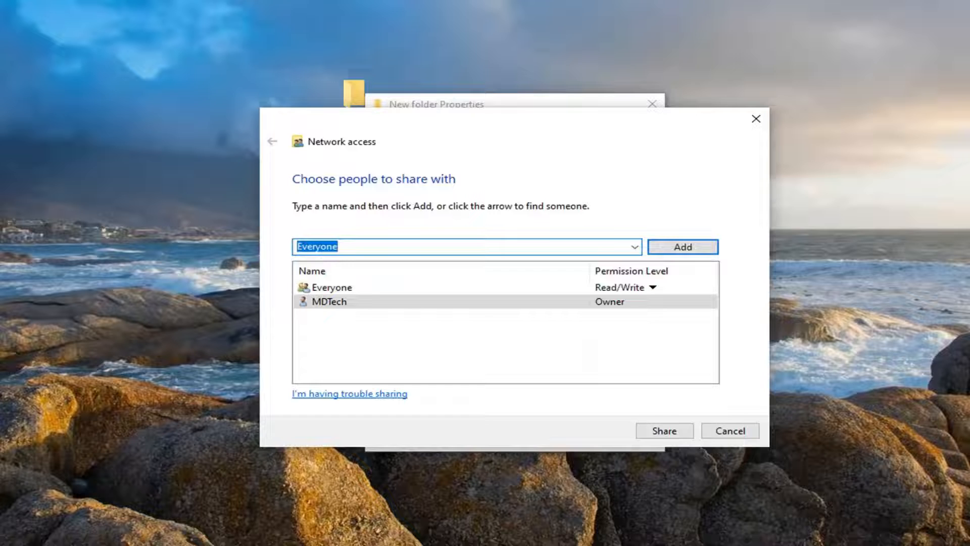
pyautogui.click(683, 246)
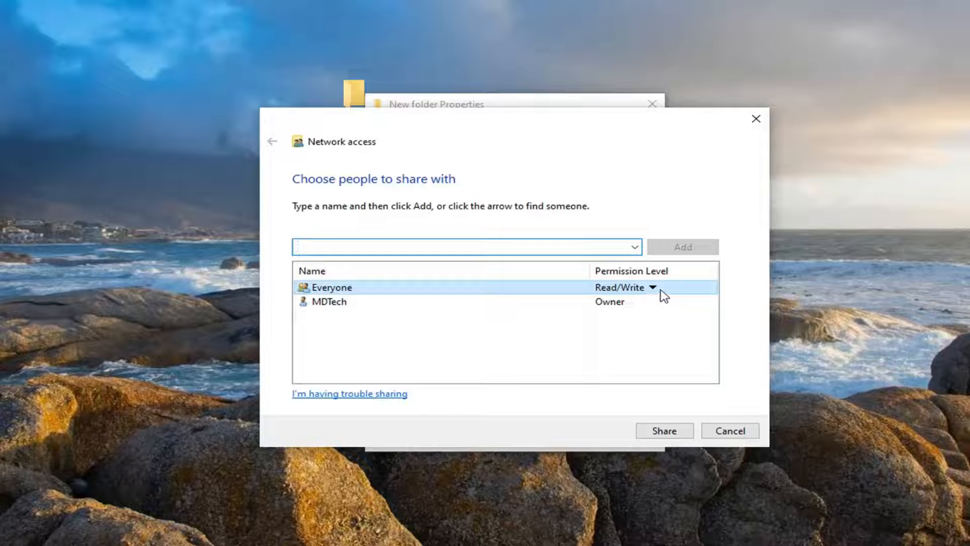
pyautogui.click(652, 287)
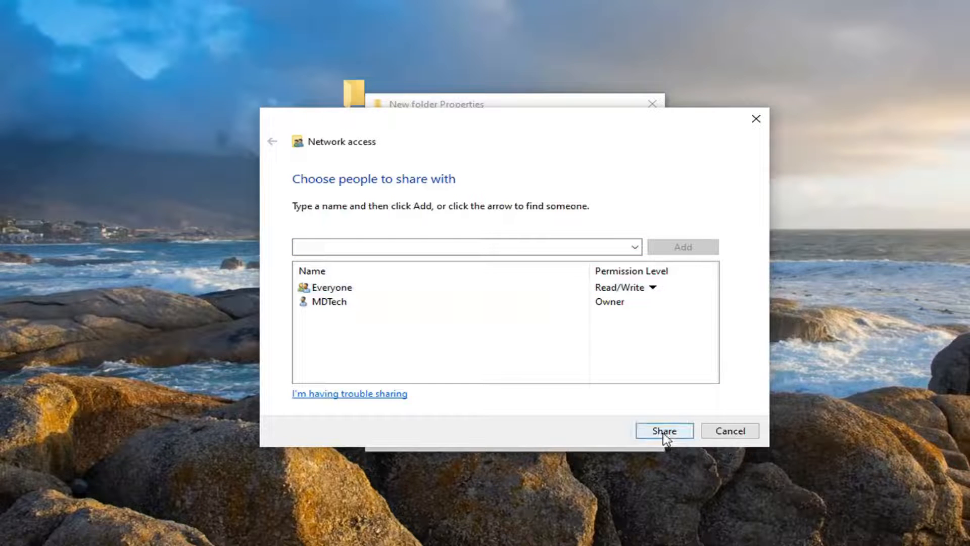
# Confirm sharing New folder with the listed people and finish the Network access dialog.
pyautogui.click(664, 431)
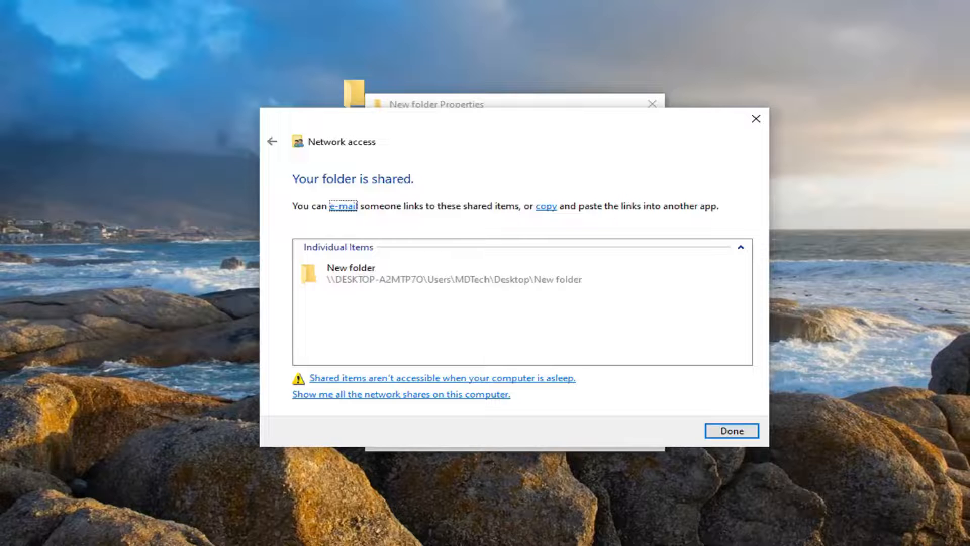
pyautogui.click(731, 431)
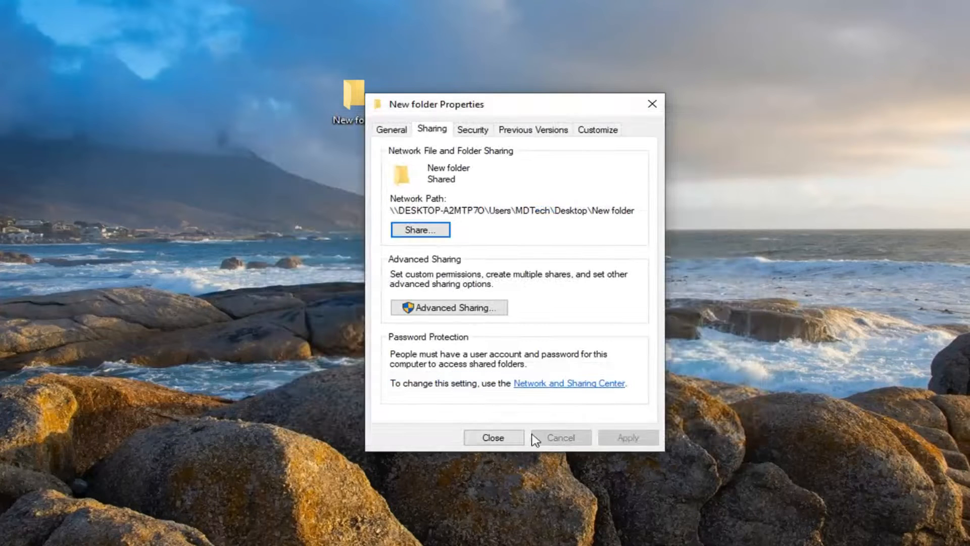
# Close the New folder Properties dialog.
pyautogui.click(493, 438)
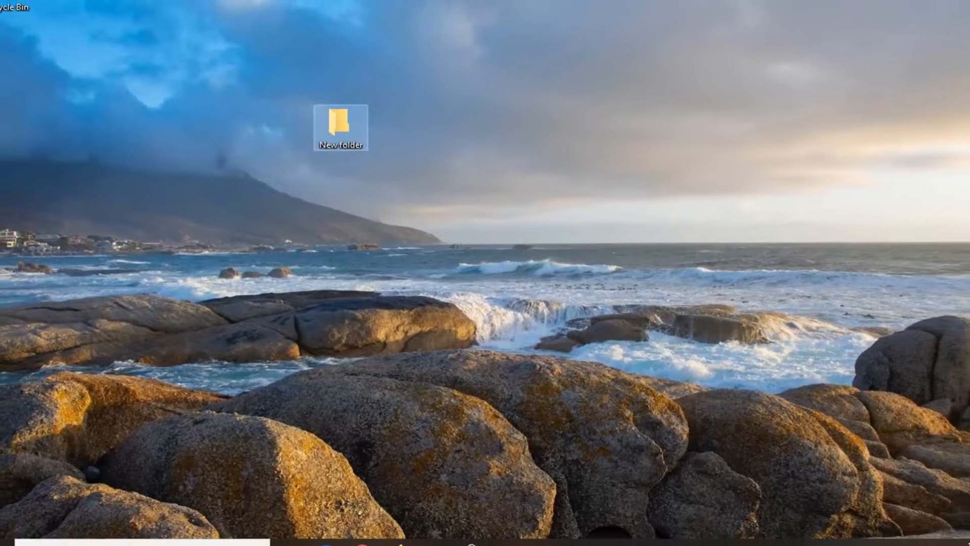